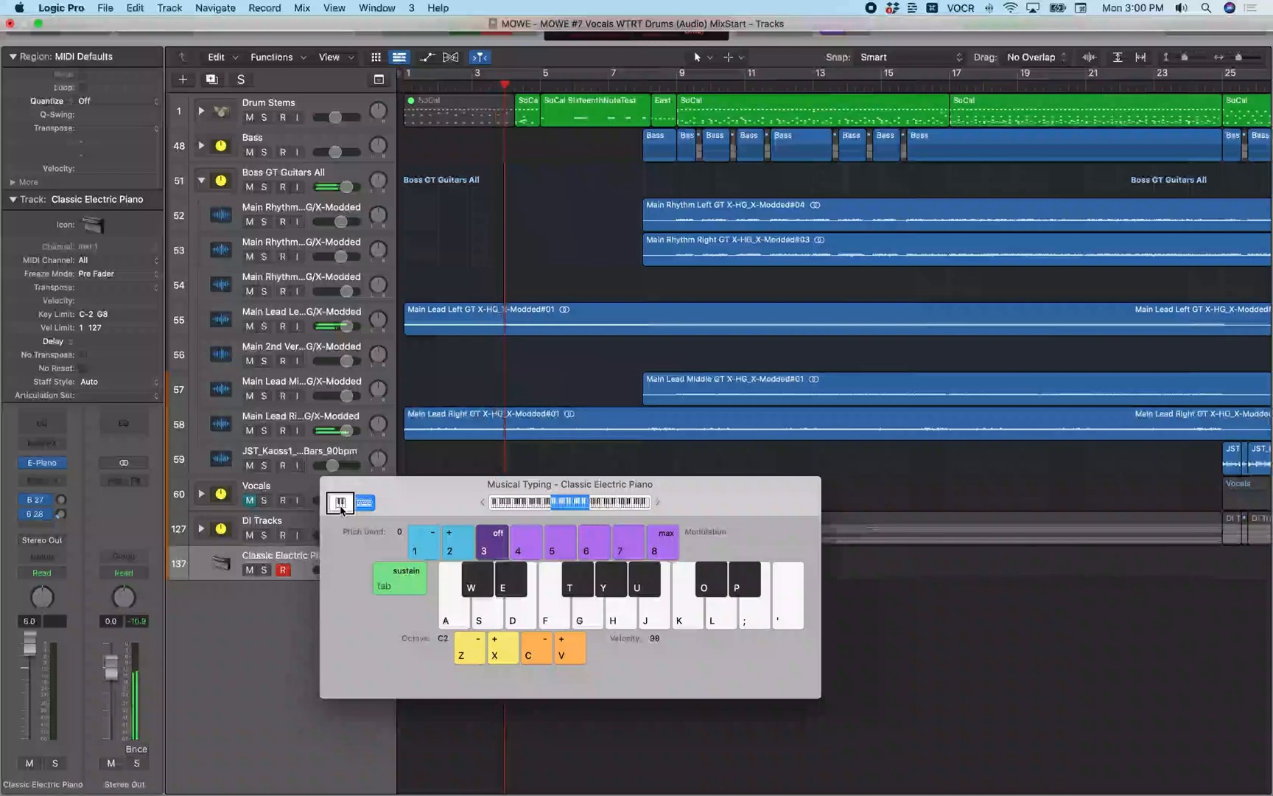
# Start recording a few Classic Electric Piano notes with Musical Typing
pyautogui.press('space')
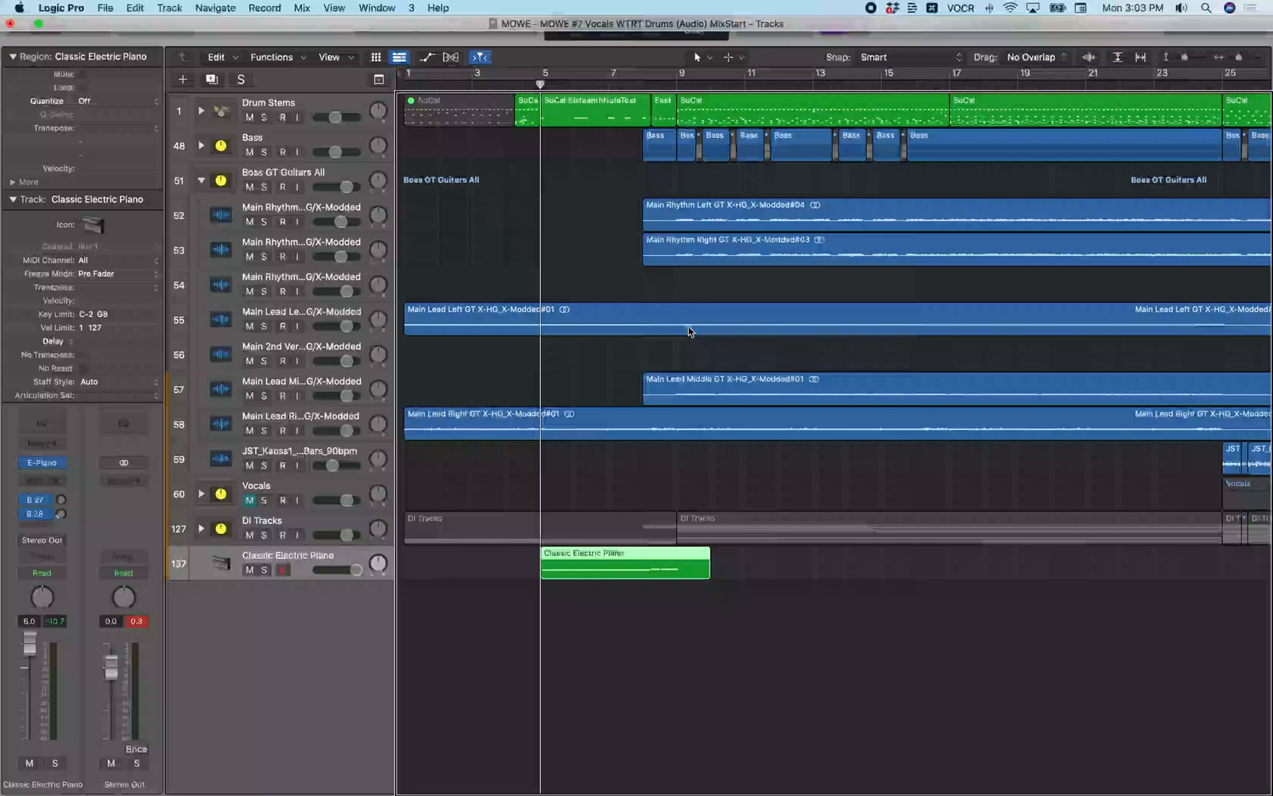
# Open the recorded Classic Electric Piano region in the Piano Roll
pyautogui.doubleClick(624, 563)
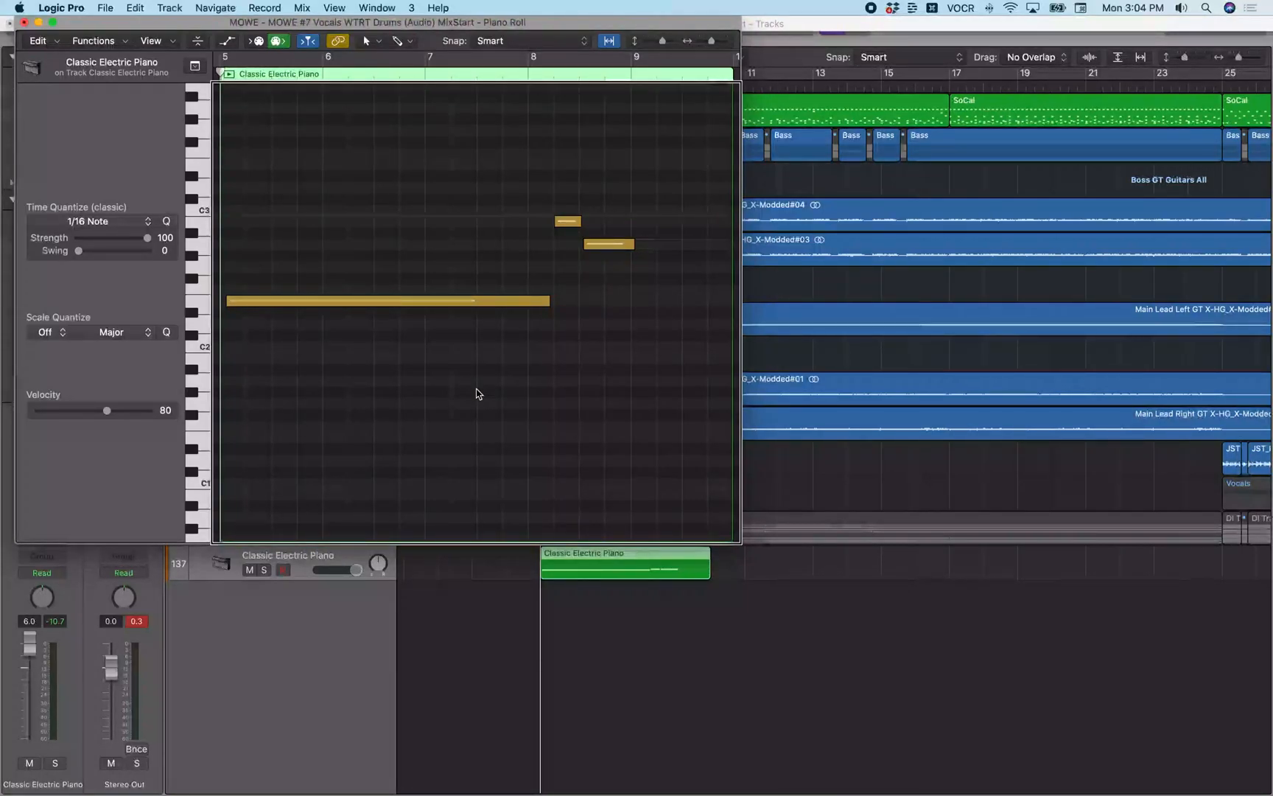
# Select the long low note and set its inspector velocity to 98
pyautogui.click(566, 221)
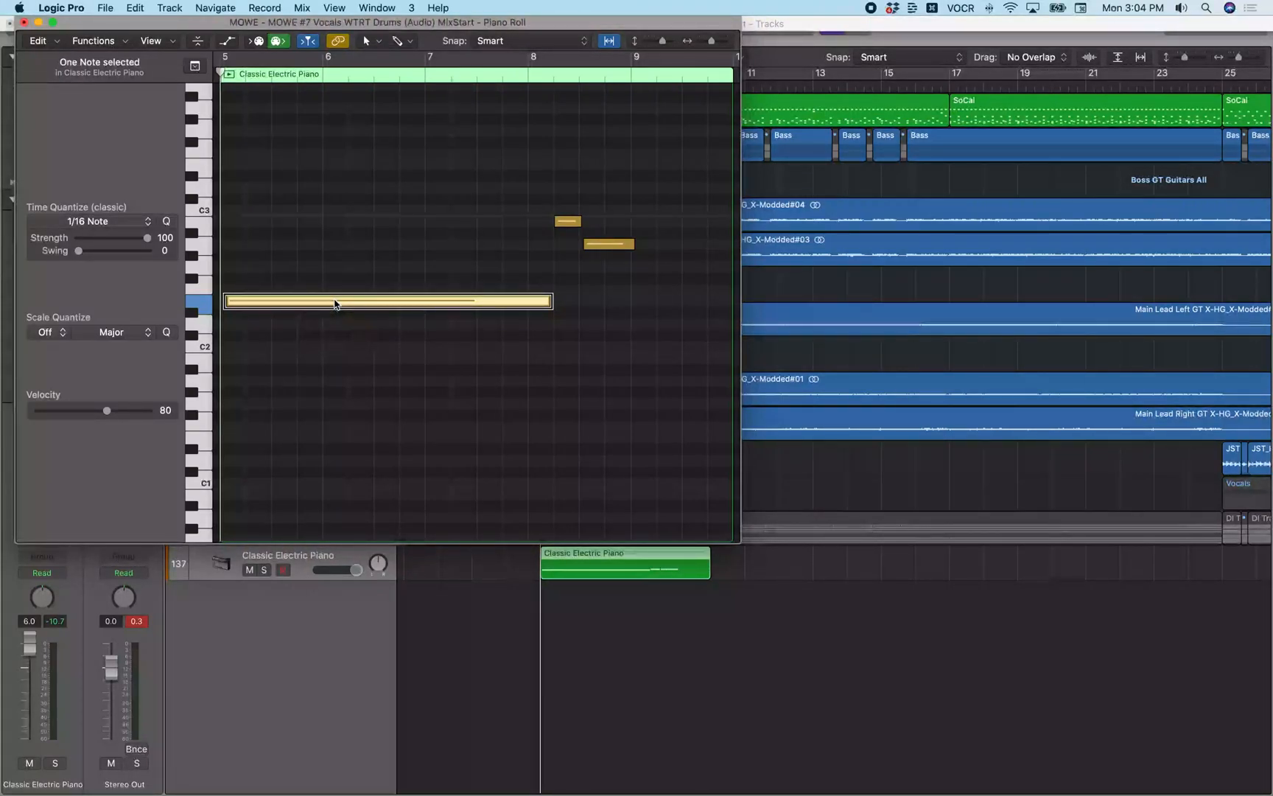
pyautogui.click(566, 222)
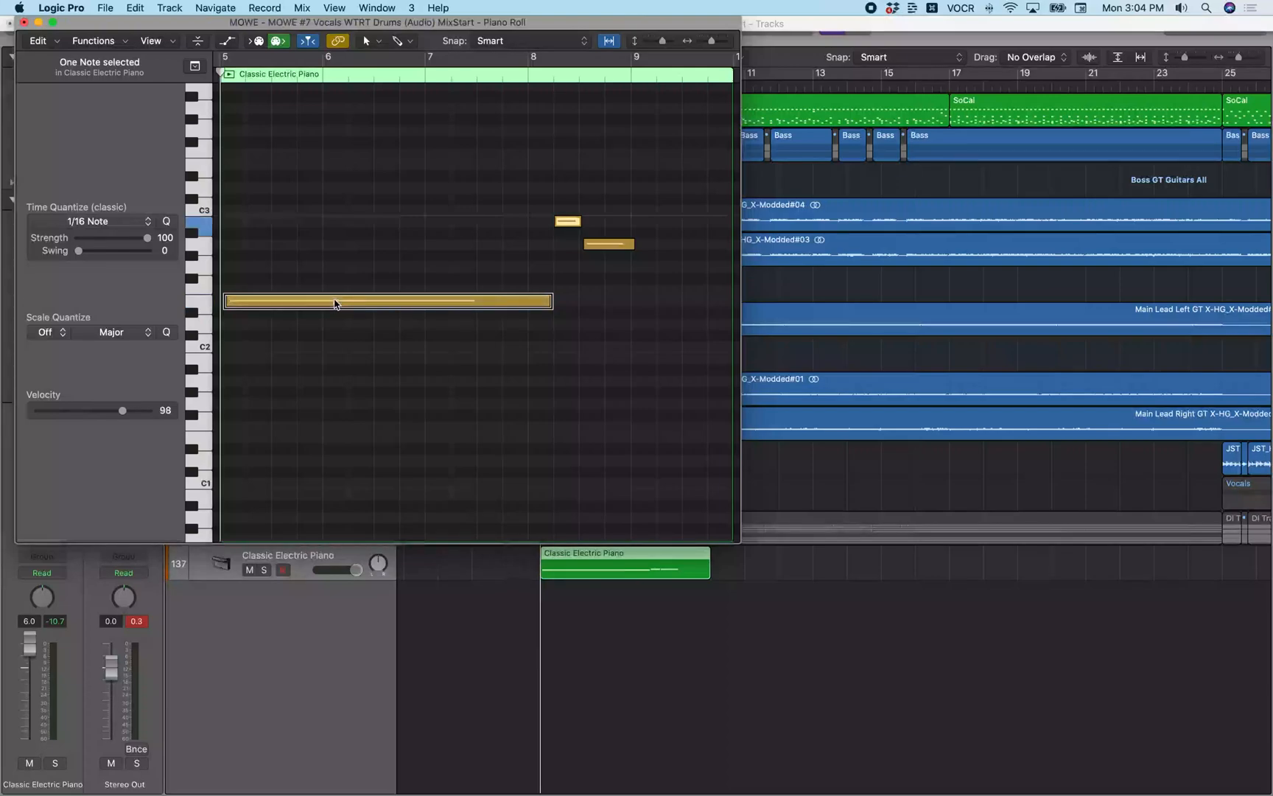
pyautogui.moveTo(333, 302)
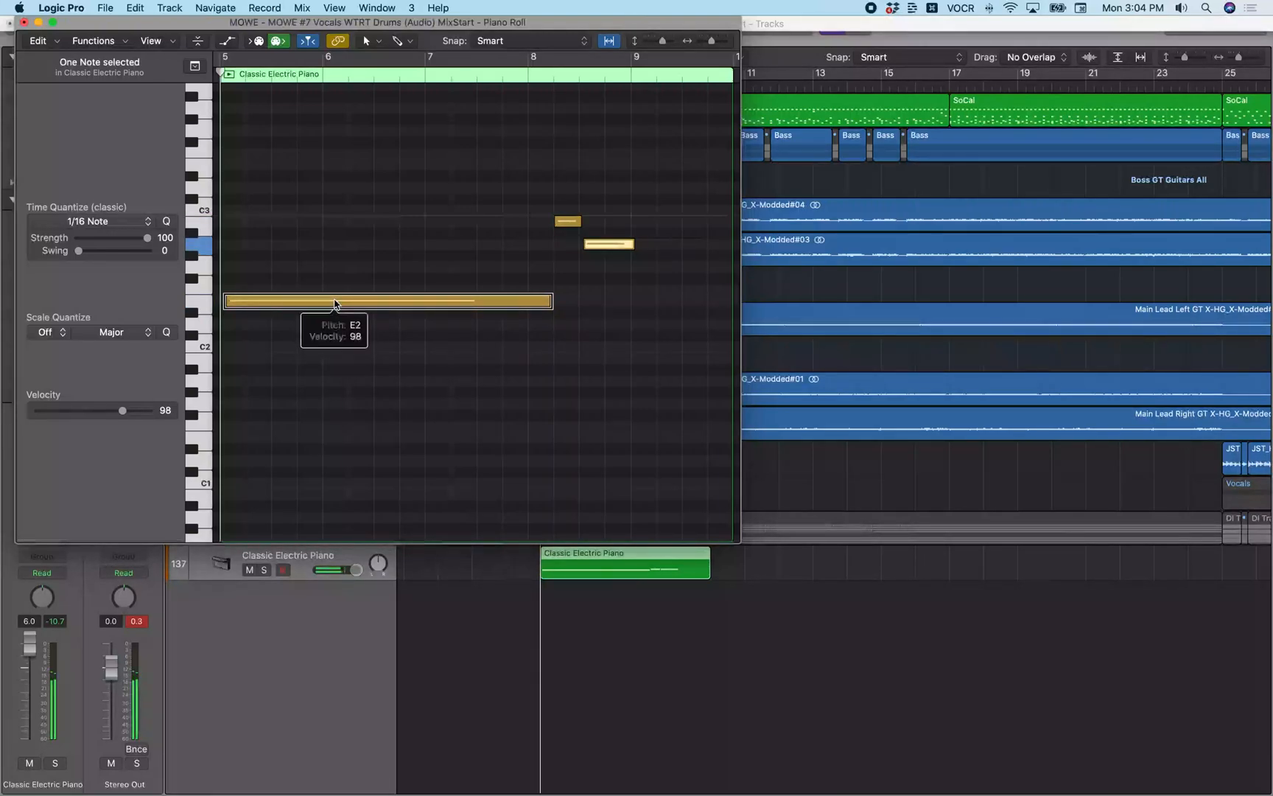
pyautogui.moveTo(333, 303)
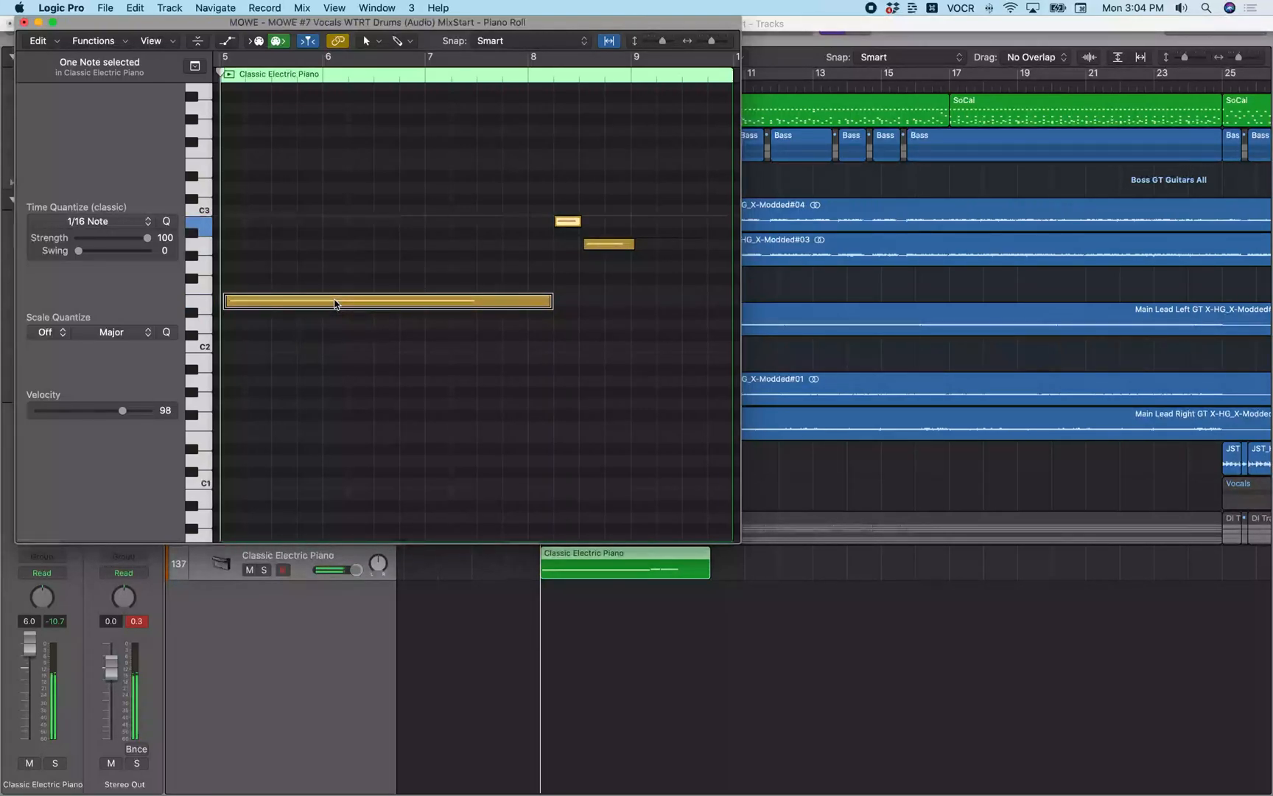
pyautogui.moveTo(333, 301)
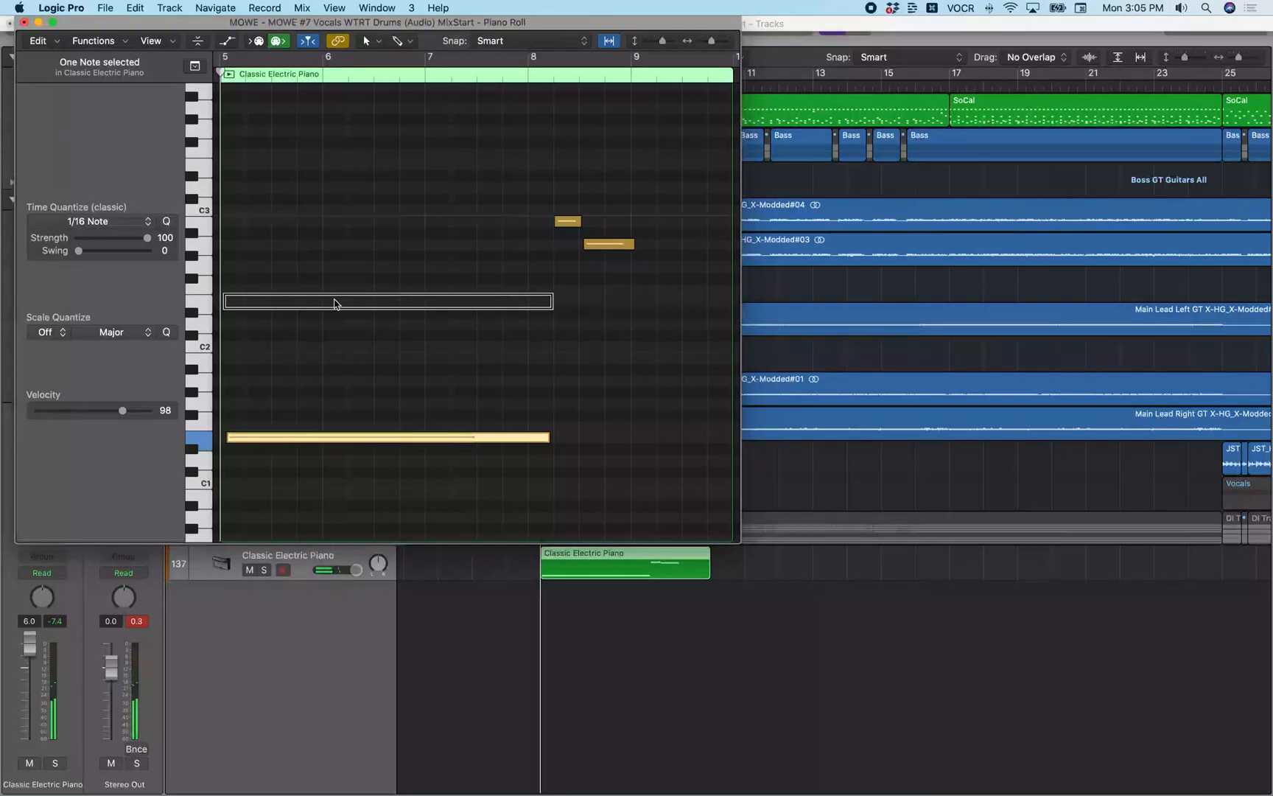
# Move the long Classic Electric Piano note to a different pitch in the Piano Roll
pyautogui.click(283, 569)
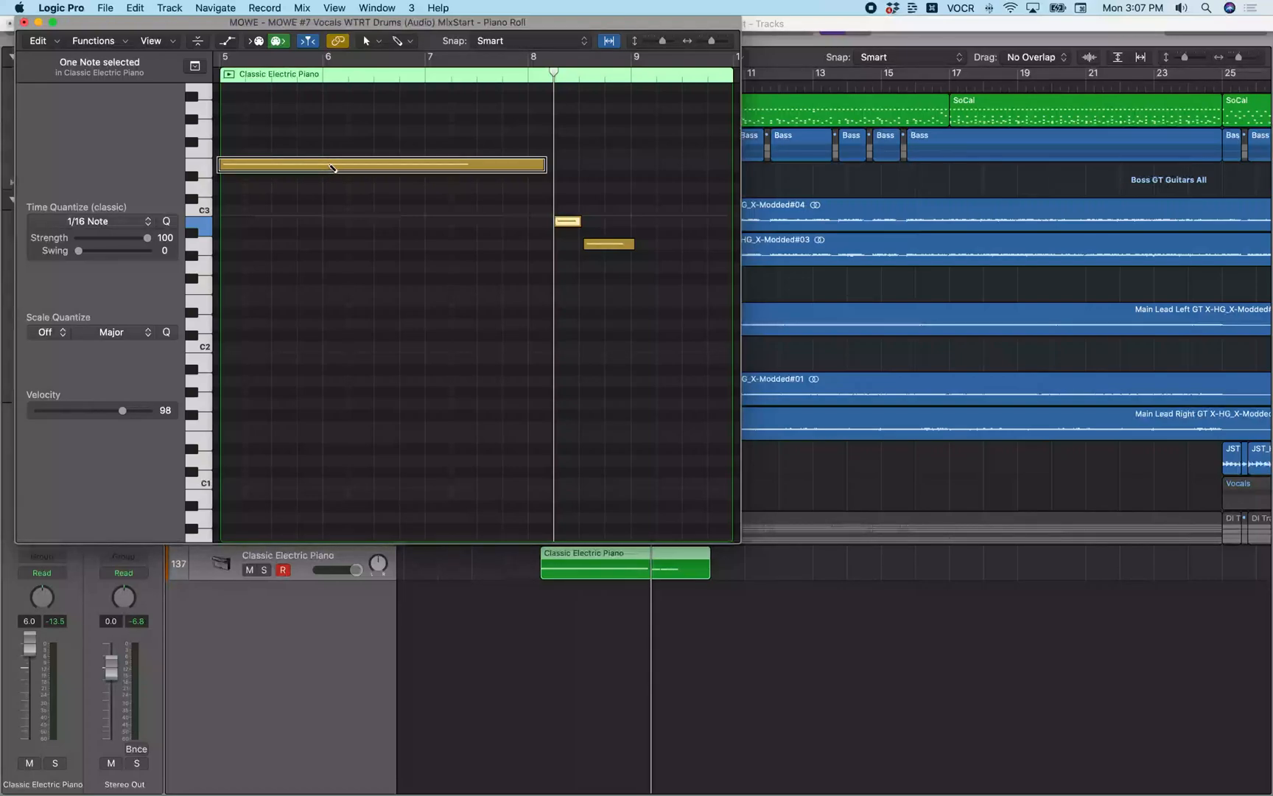
pyautogui.moveTo(329, 165)
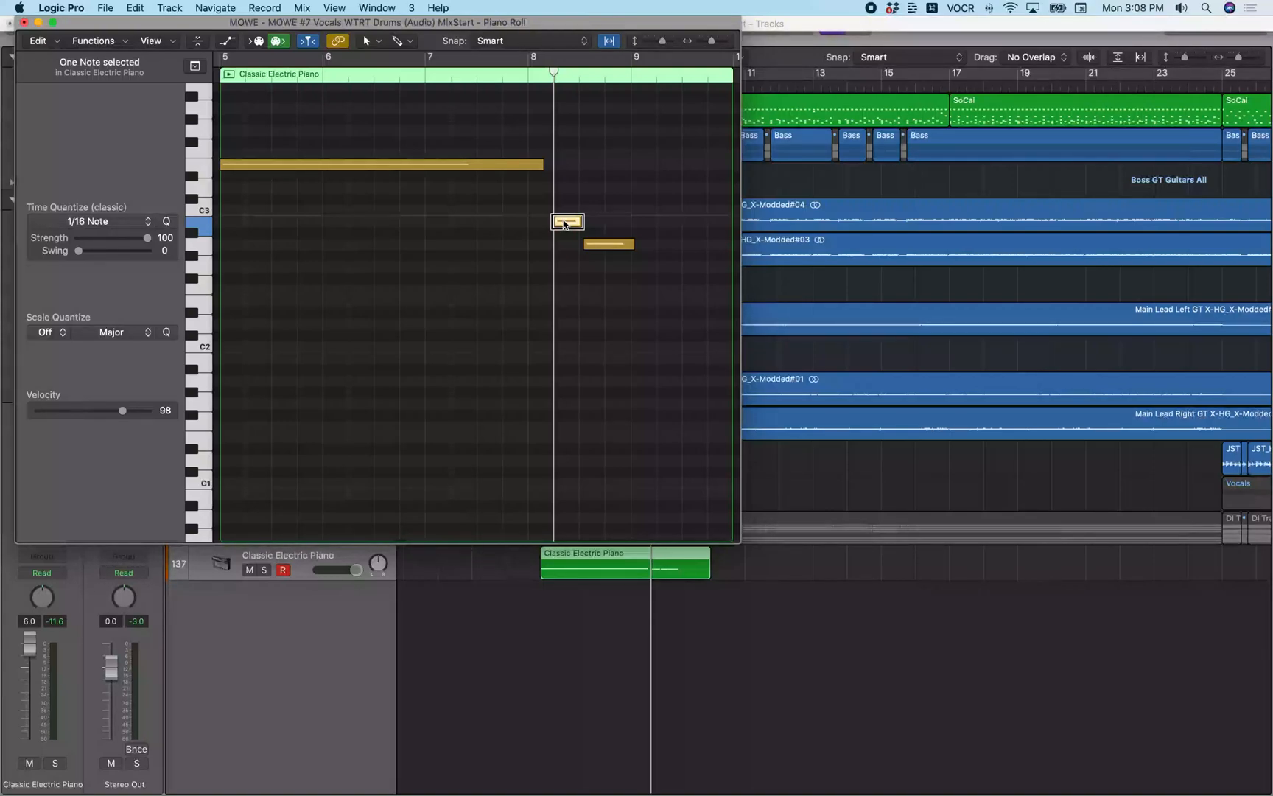
pyautogui.moveTo(565, 230)
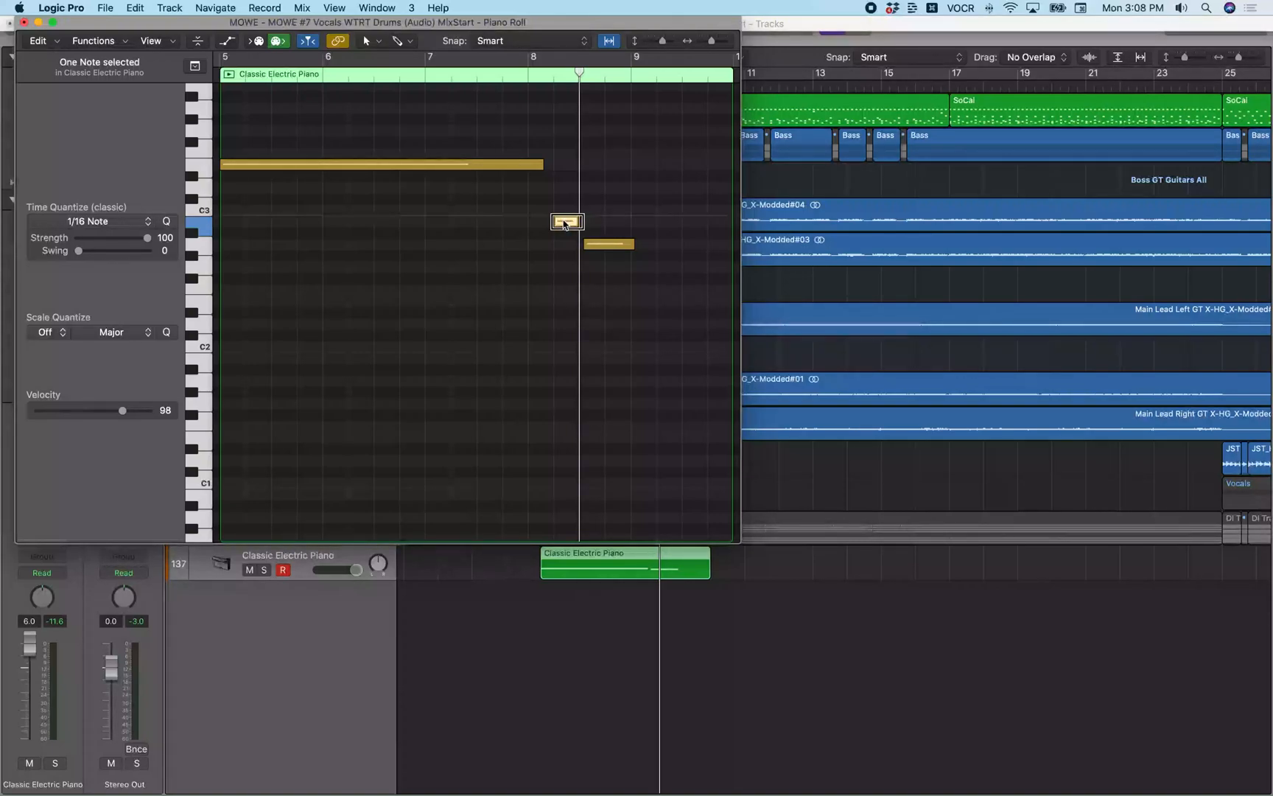
pyautogui.moveTo(566, 222)
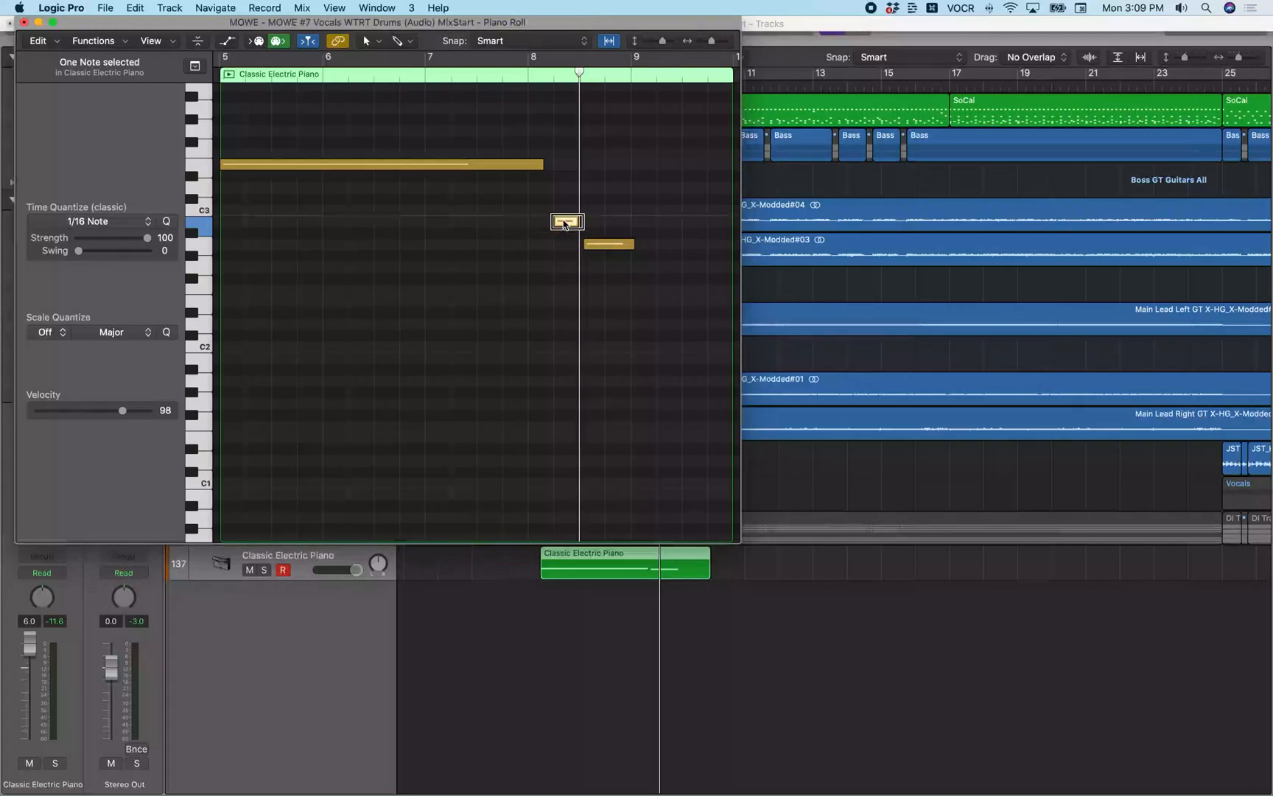
pyautogui.moveTo(566, 222)
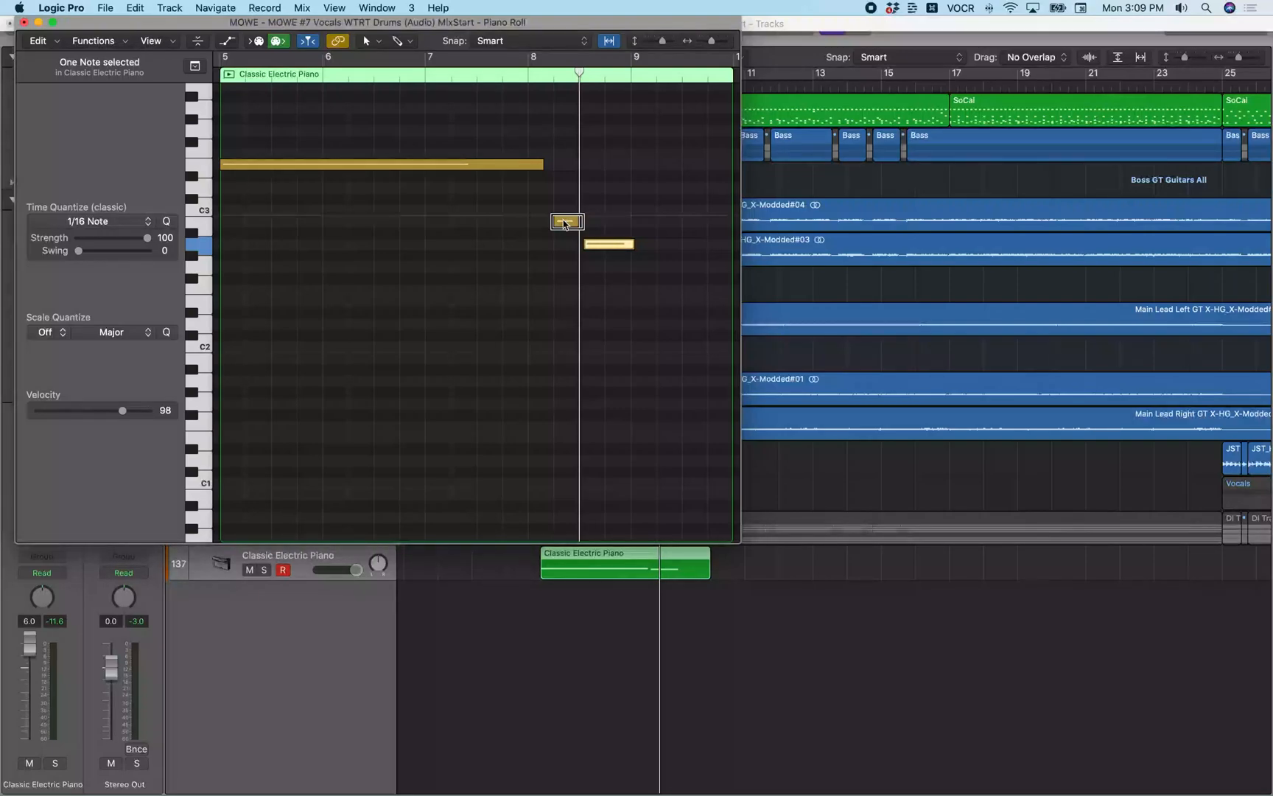
pyautogui.moveTo(566, 221)
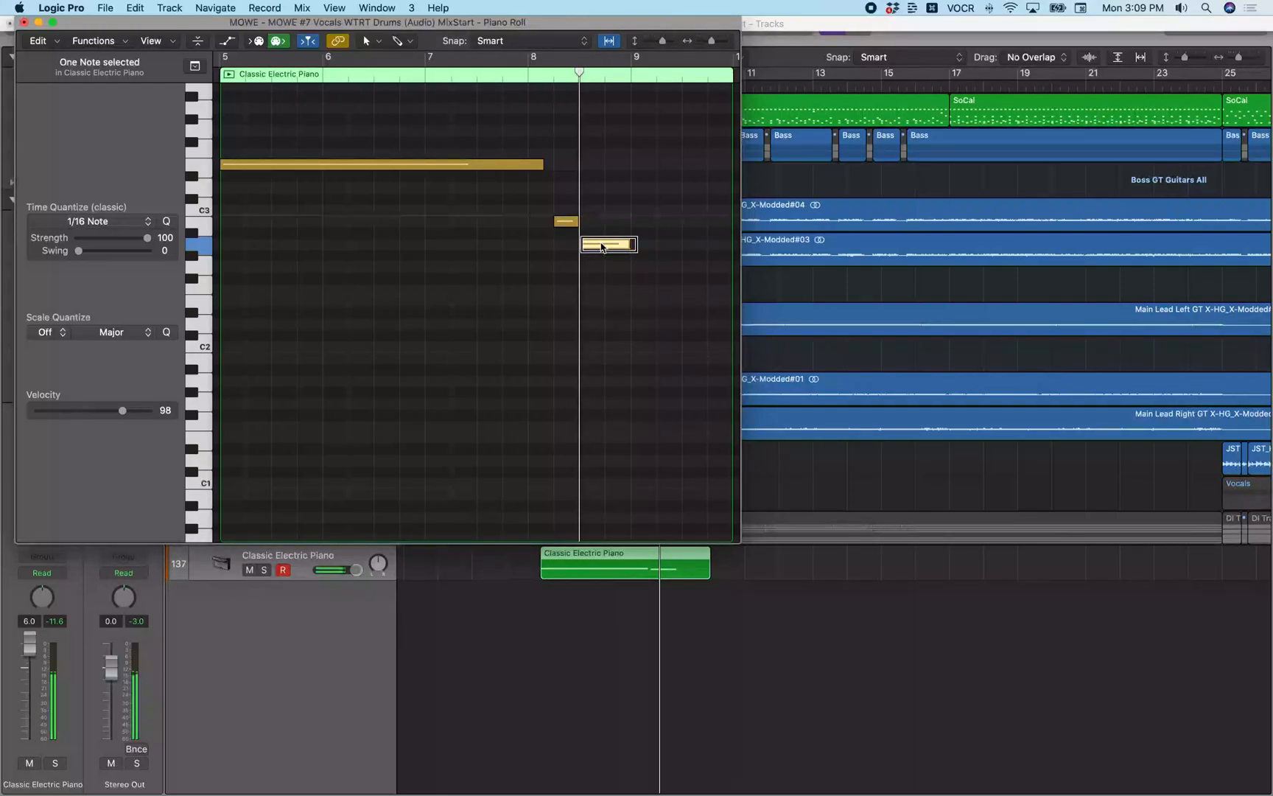
pyautogui.moveTo(607, 245)
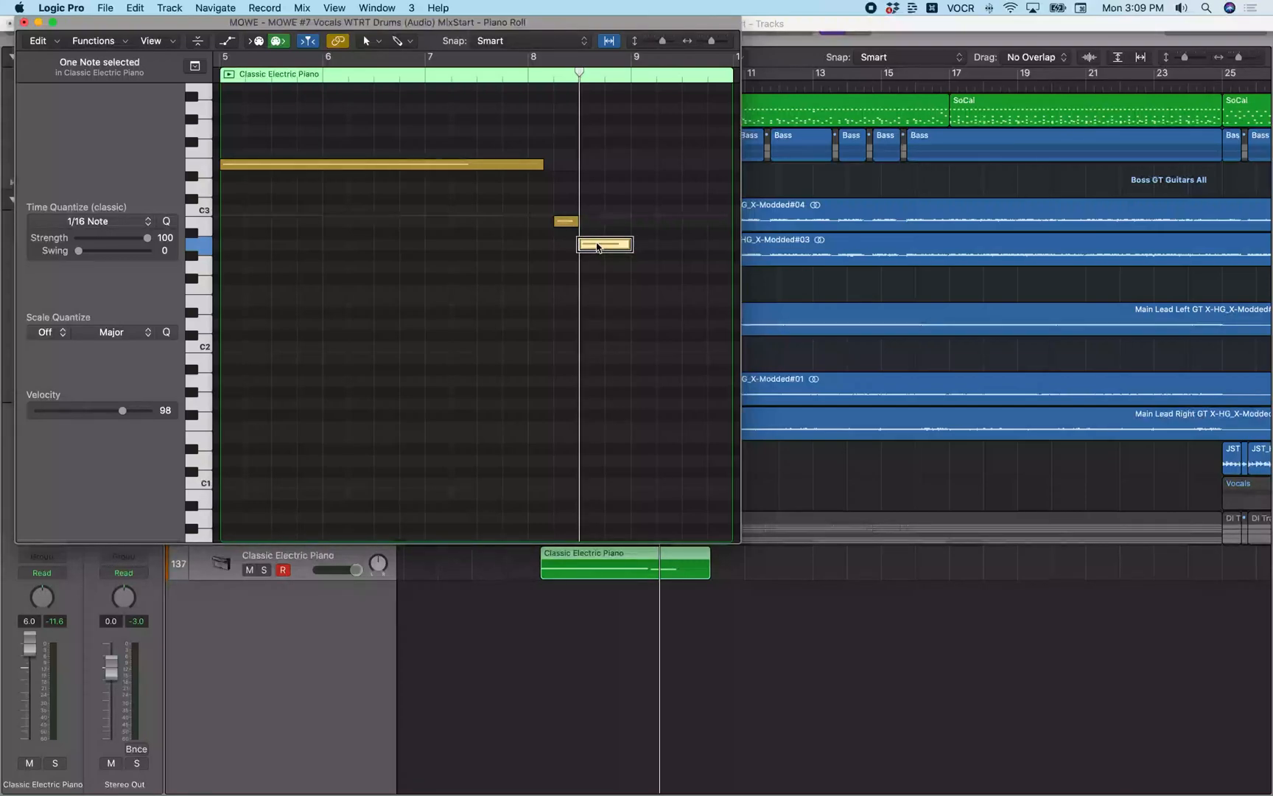
pyautogui.moveTo(604, 244)
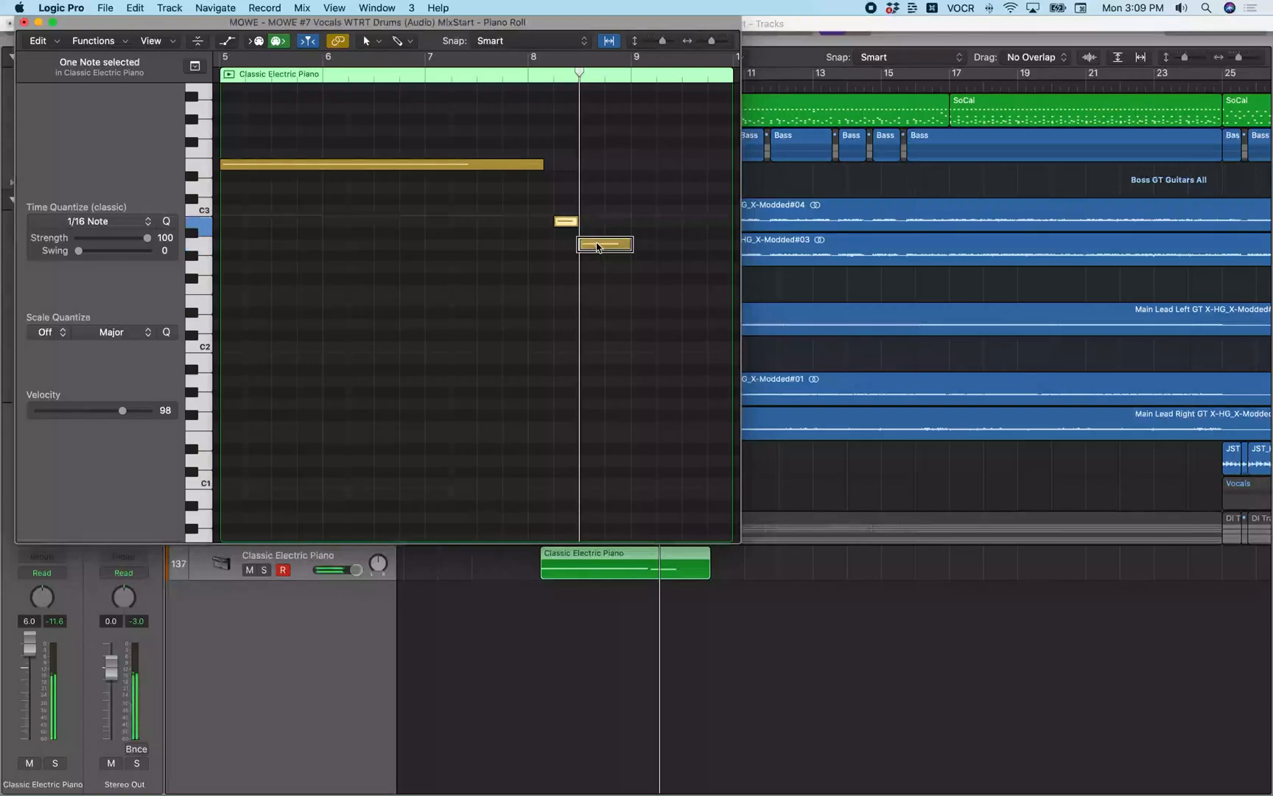
pyautogui.moveTo(604, 244)
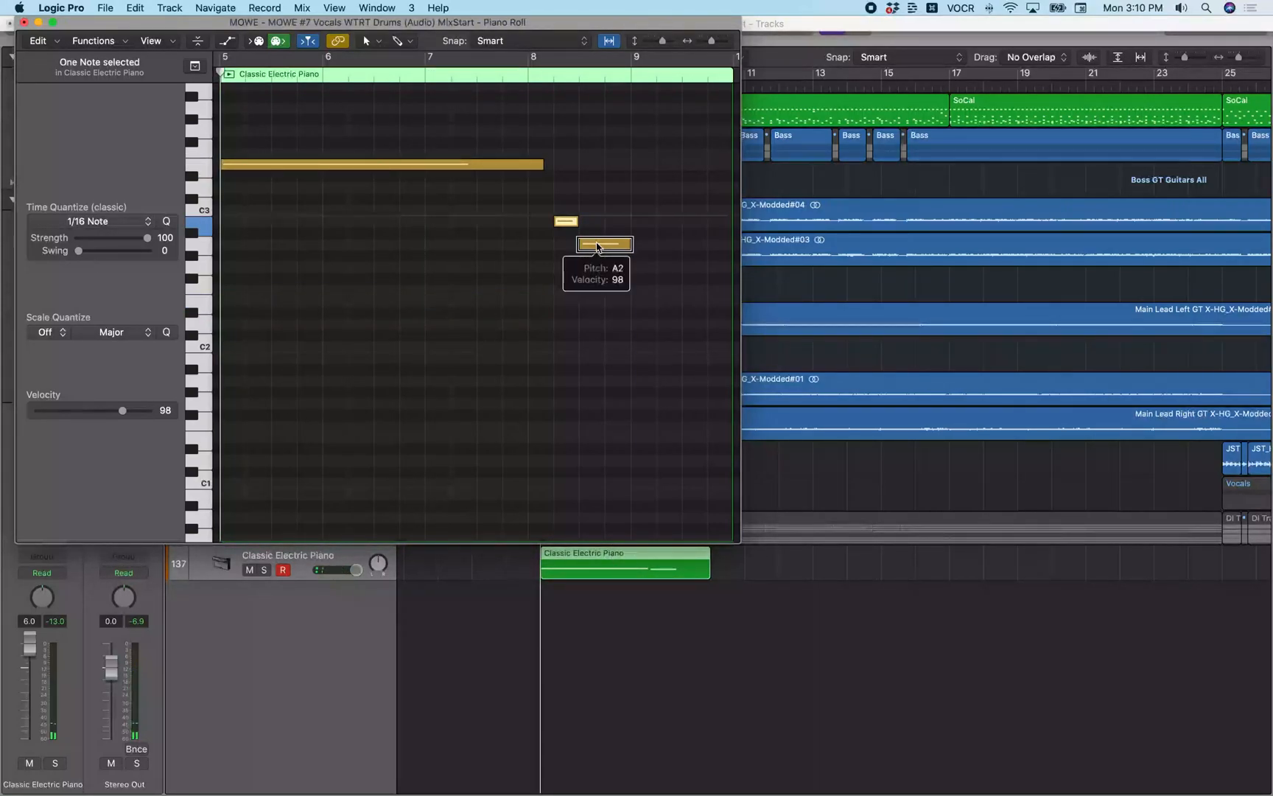
pyautogui.moveTo(597, 246)
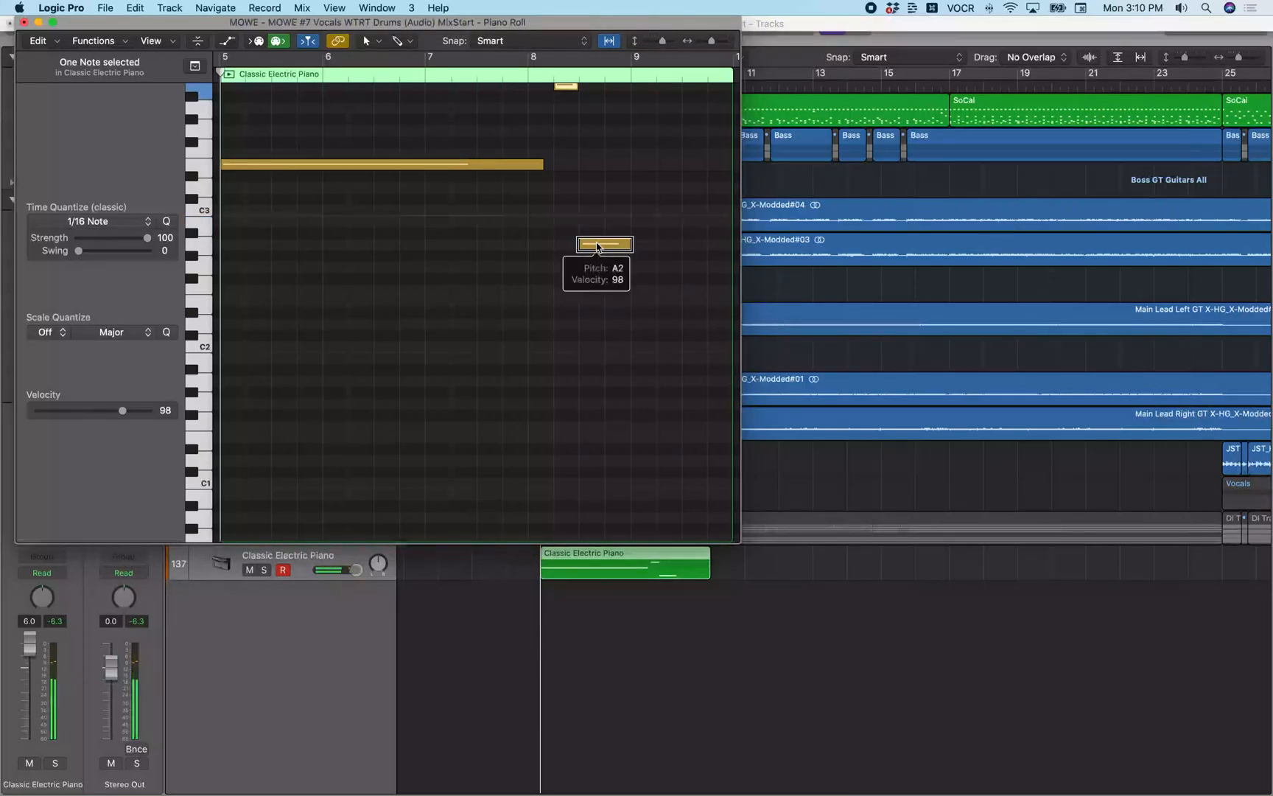
# Move the short note near bar 8 to a new pitch in the Piano Roll
pyautogui.click(603, 245)
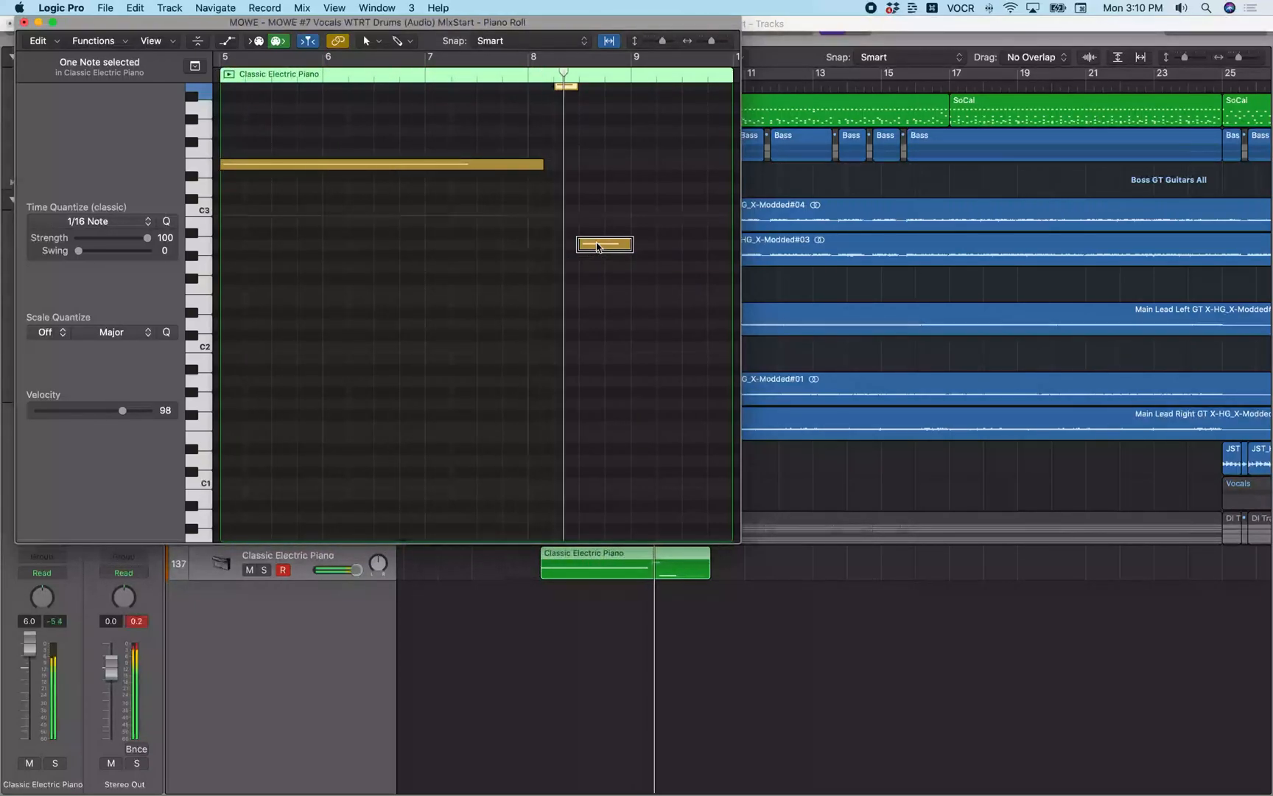
pyautogui.click(566, 221)
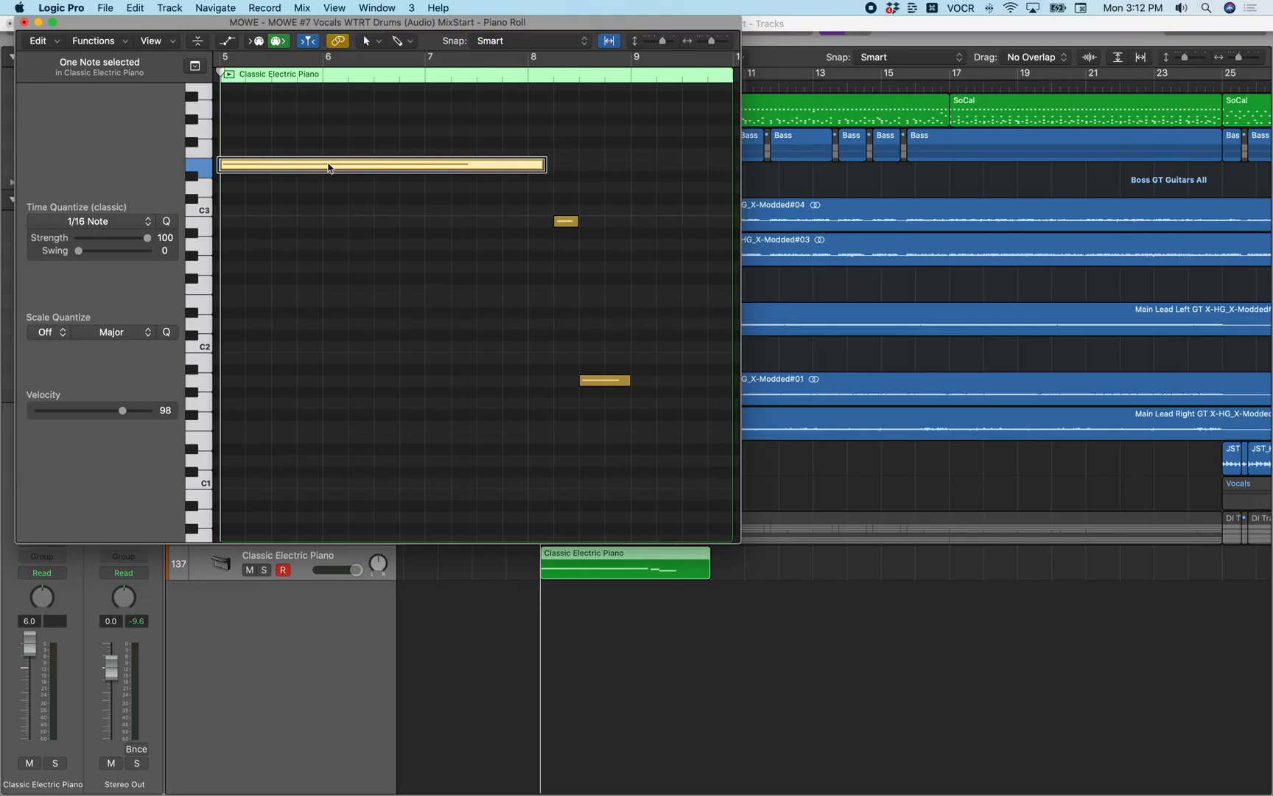
pyautogui.moveTo(329, 165)
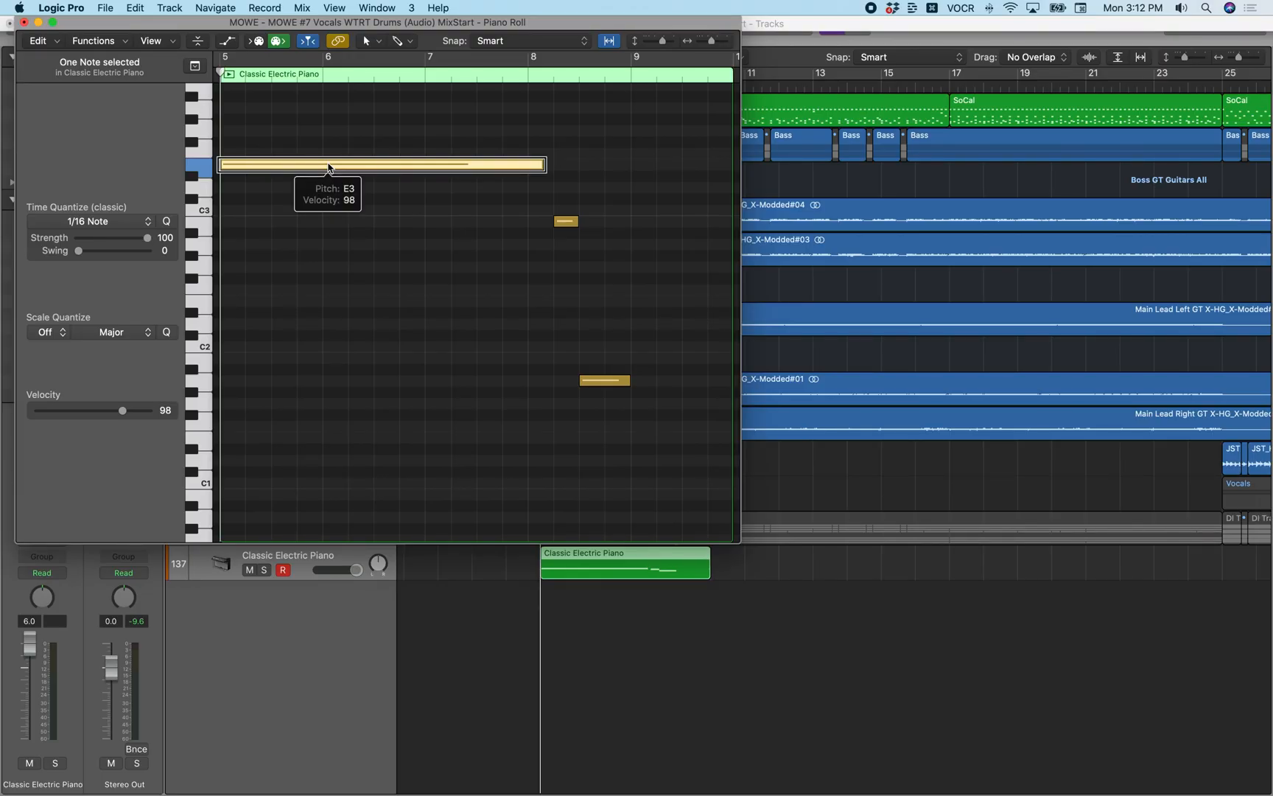
pyautogui.moveTo(476, 393)
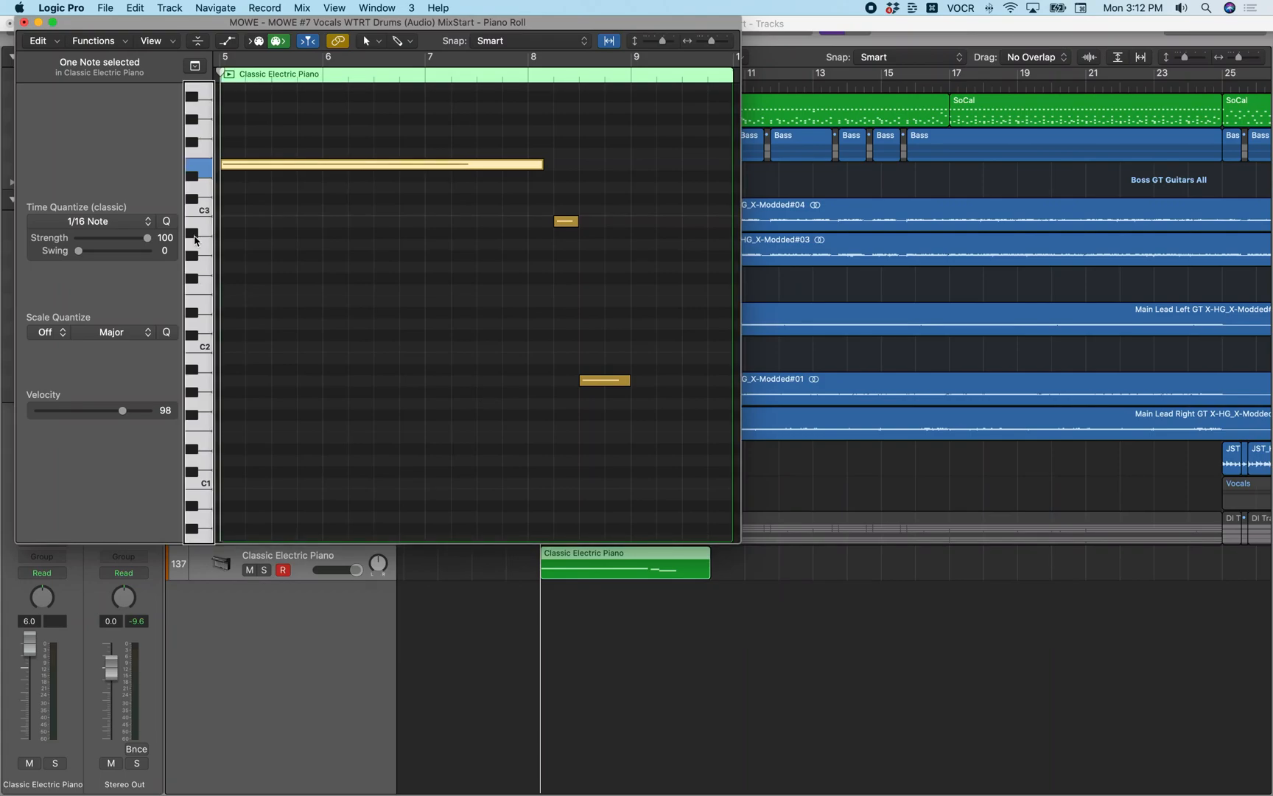
pyautogui.moveTo(73, 240)
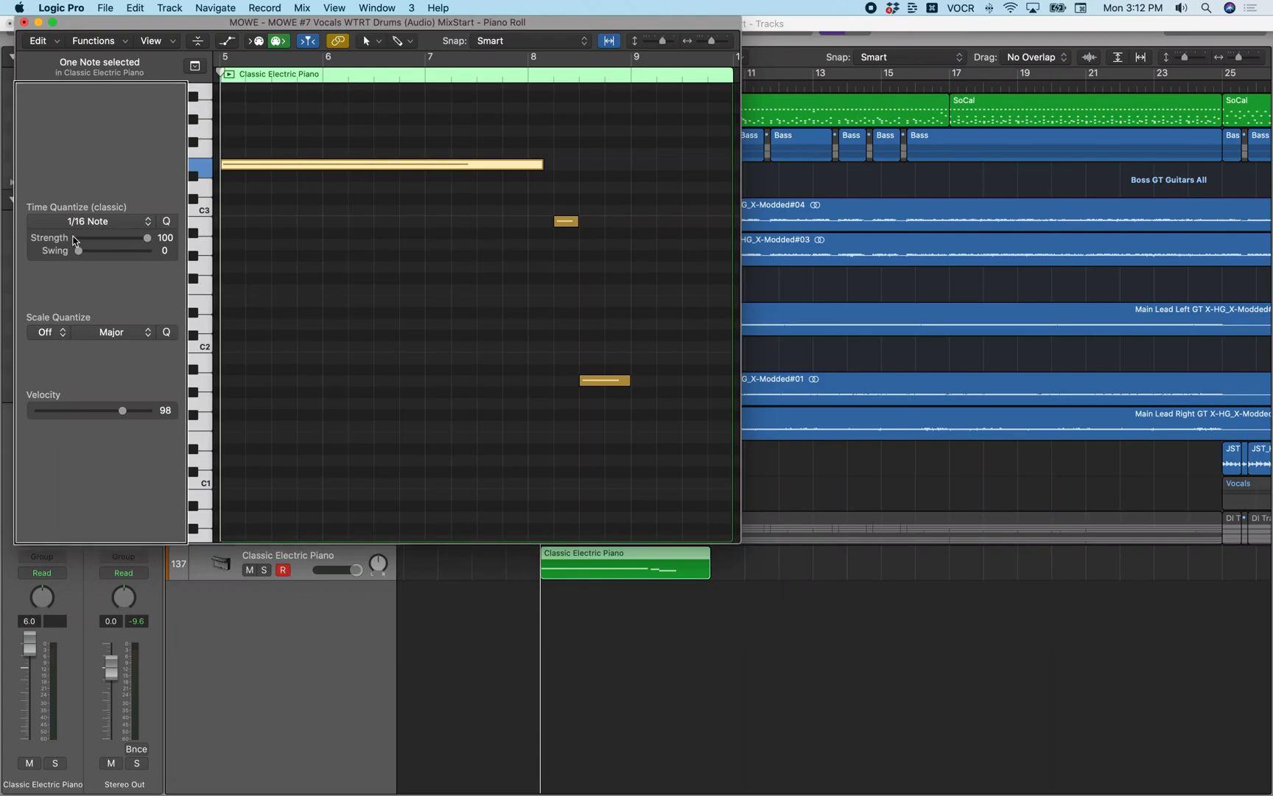
# Raise all three notes' velocity to 123 and play back the region
pyautogui.click(89, 221)
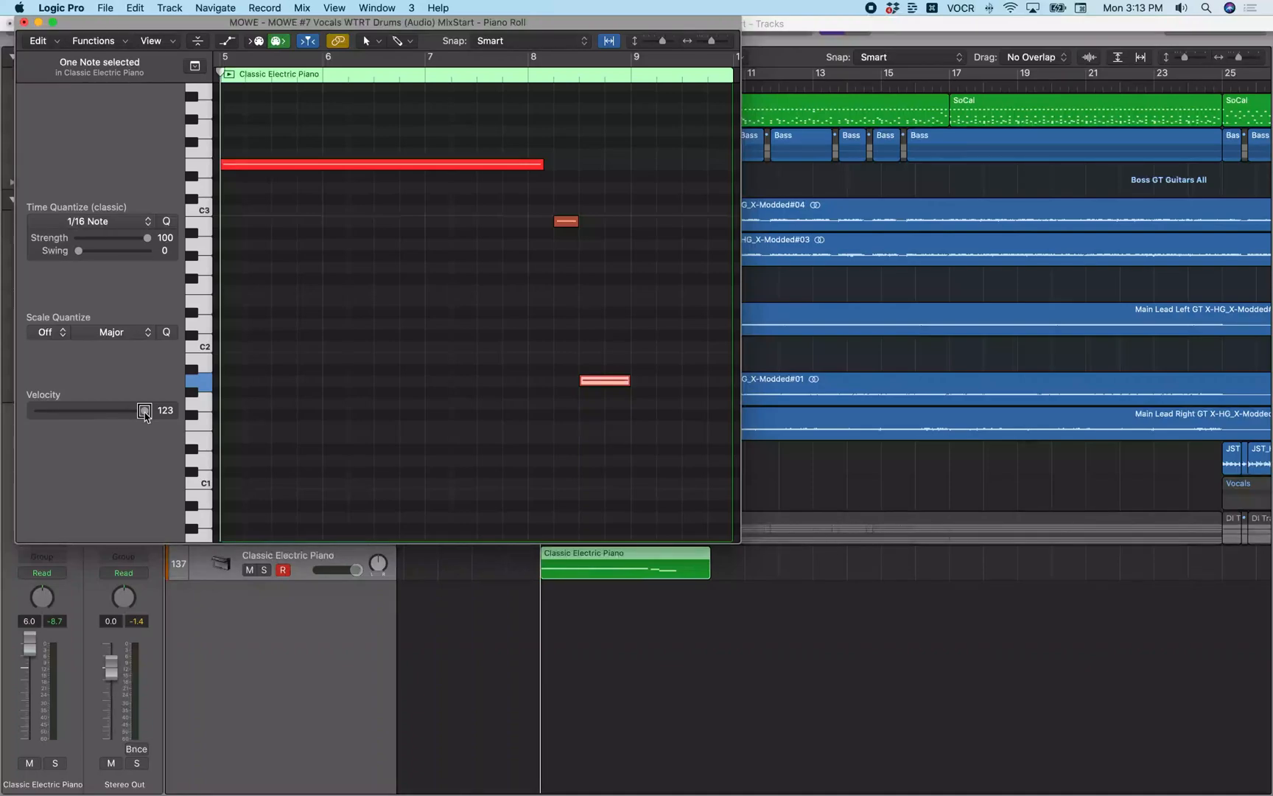
pyautogui.press('space')
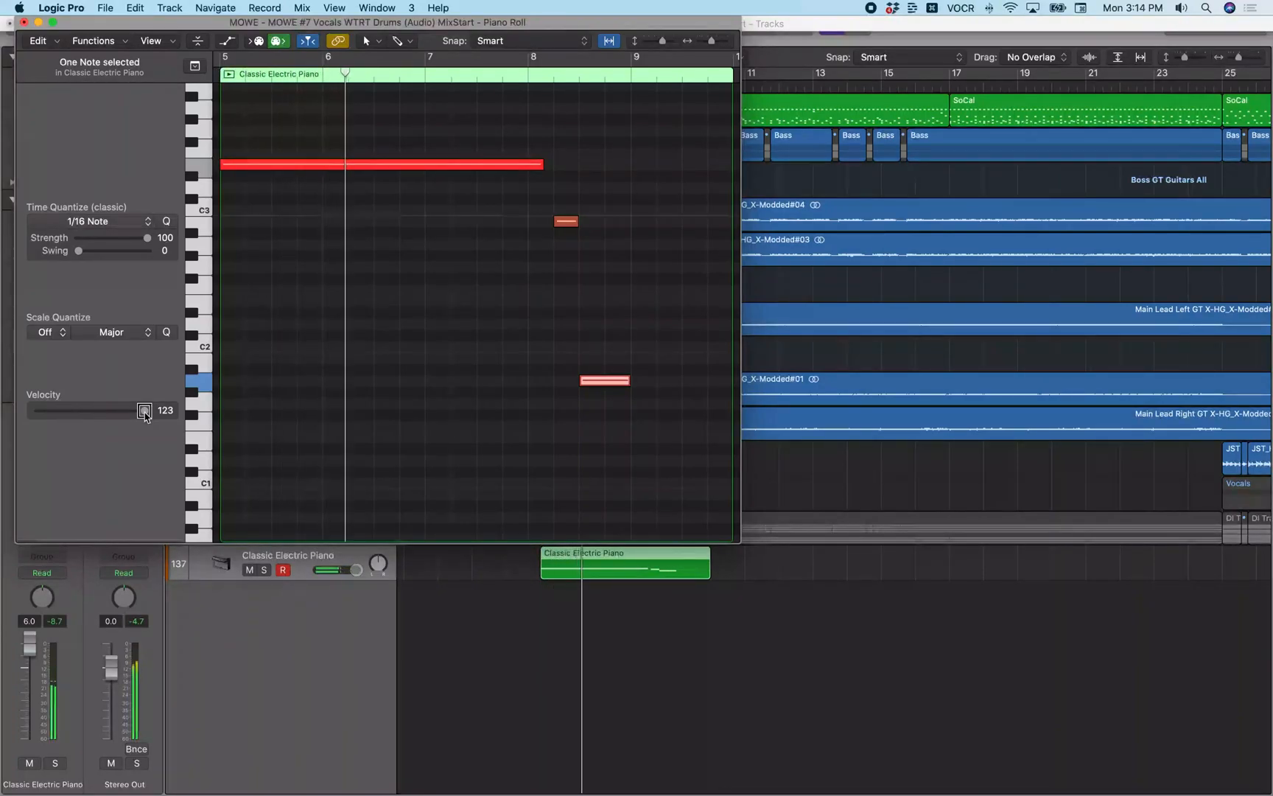